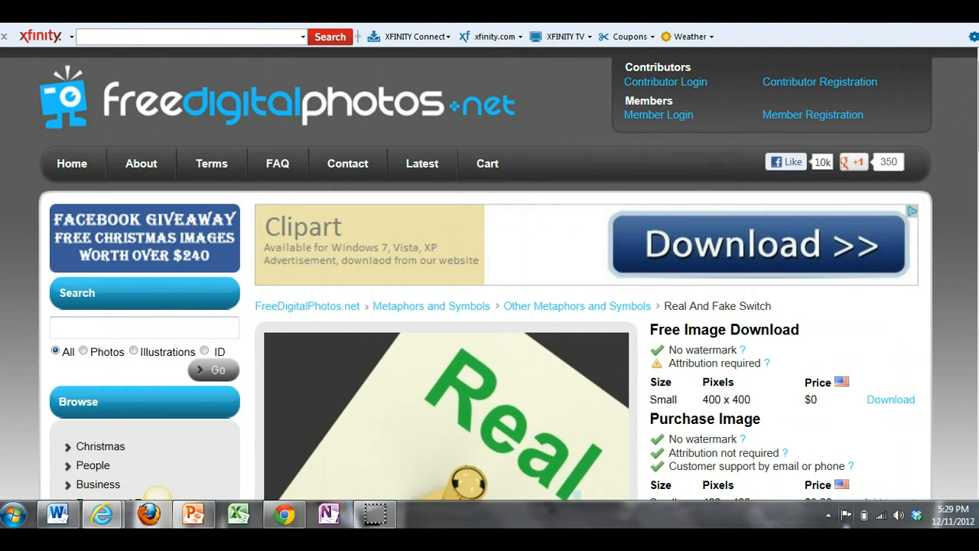
# - Start the free download of the Small 400x400 'Real And Fake Switch' image
pyautogui.scroll(-3)
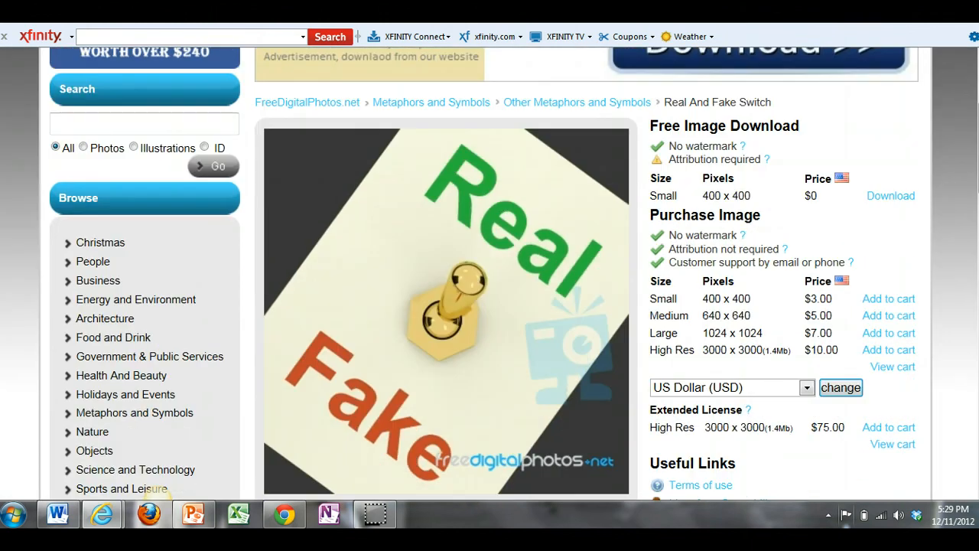
pyautogui.moveTo(449, 267)
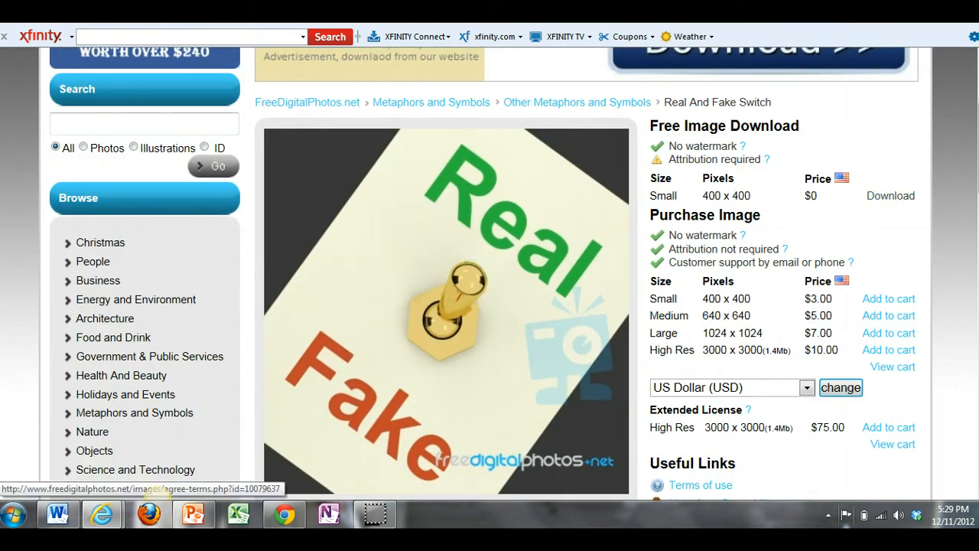
pyautogui.click(890, 196)
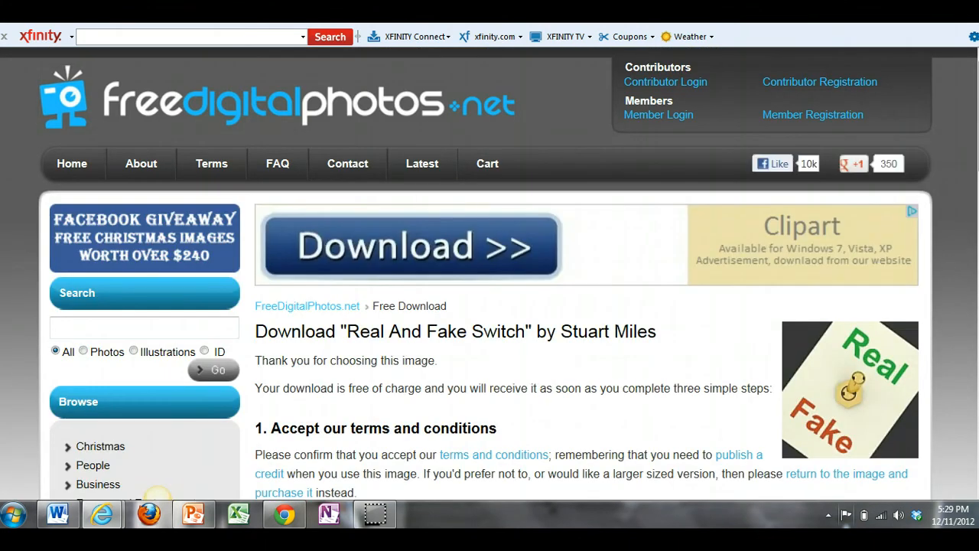
# - Accept the terms, answer the security code 'crest pro-health clinical', and submit the download form
pyautogui.scroll(-3)
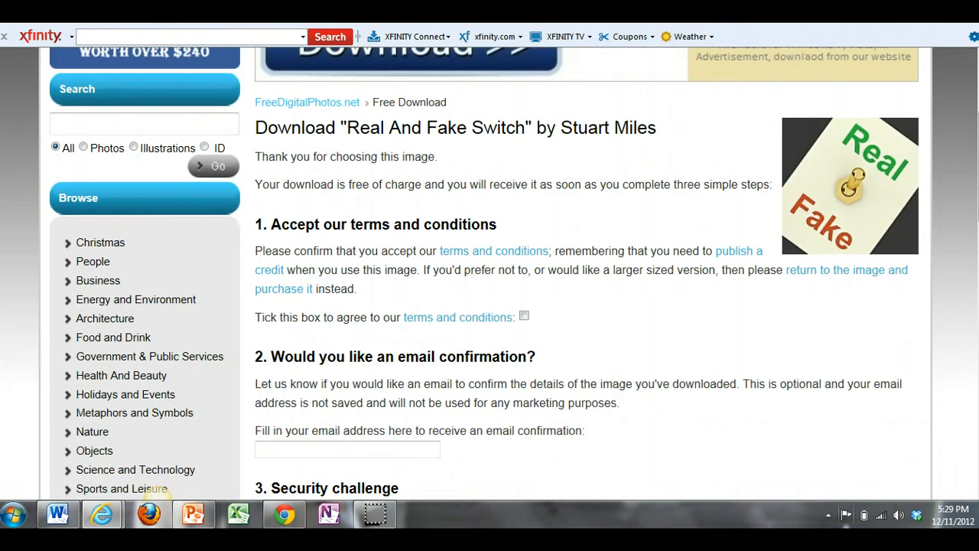
pyautogui.click(523, 317)
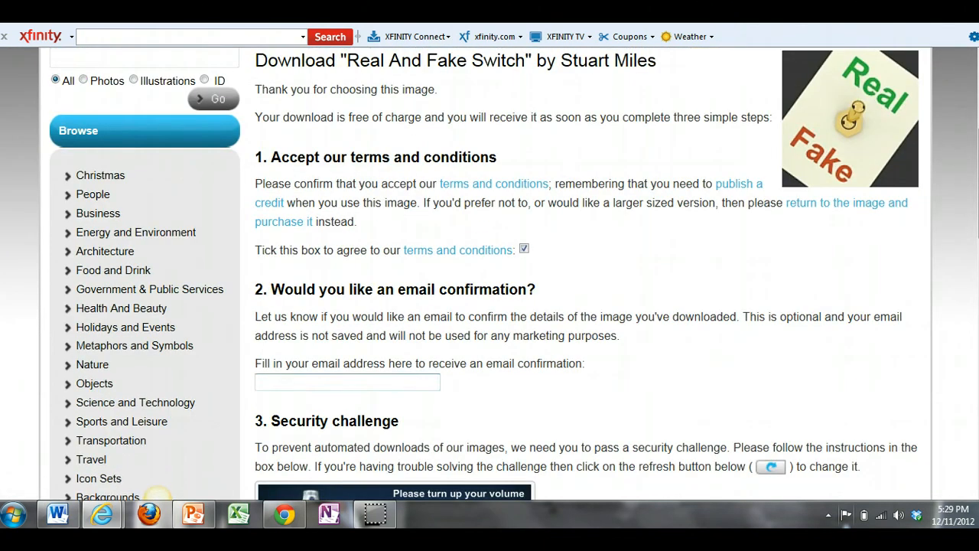
pyautogui.write('m')
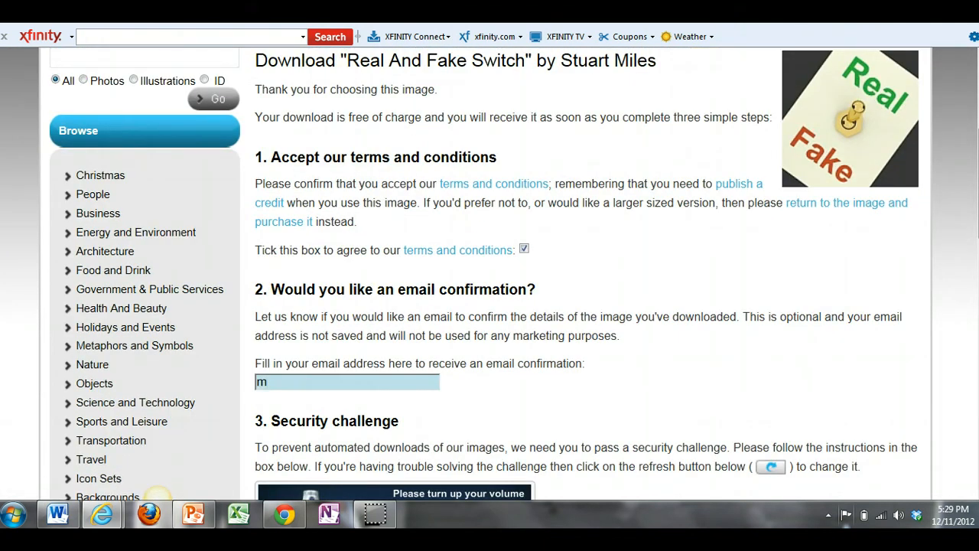
pyautogui.scroll(-3)
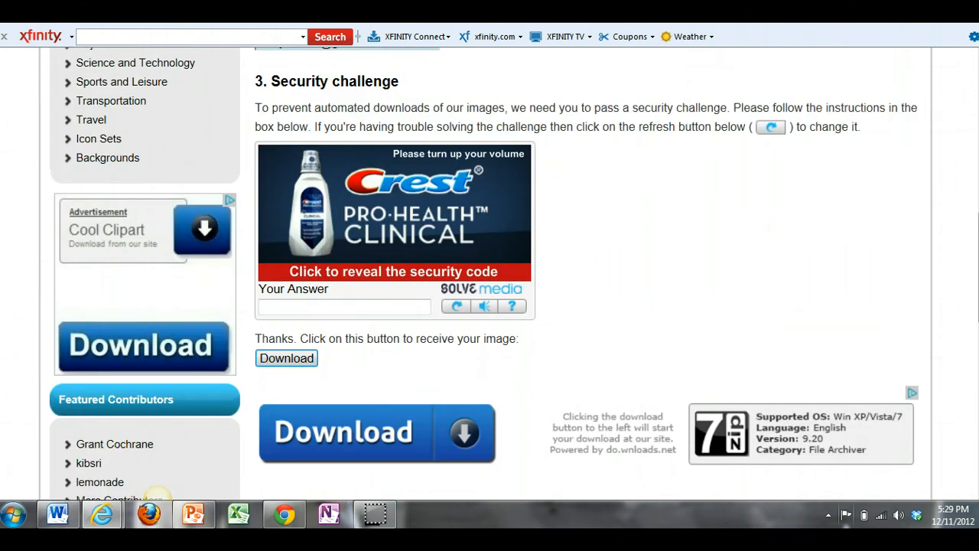
pyautogui.write('crest pro-health clinical')
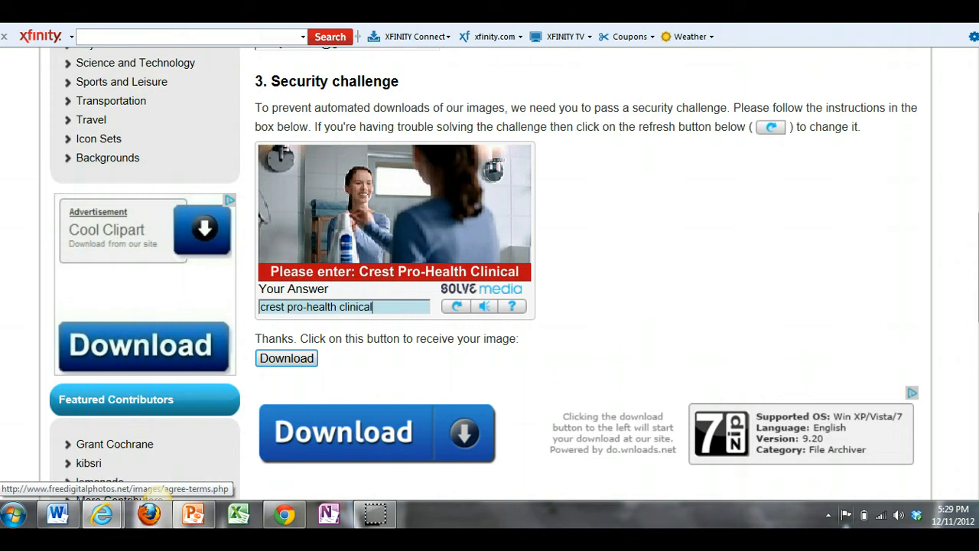
pyautogui.click(286, 358)
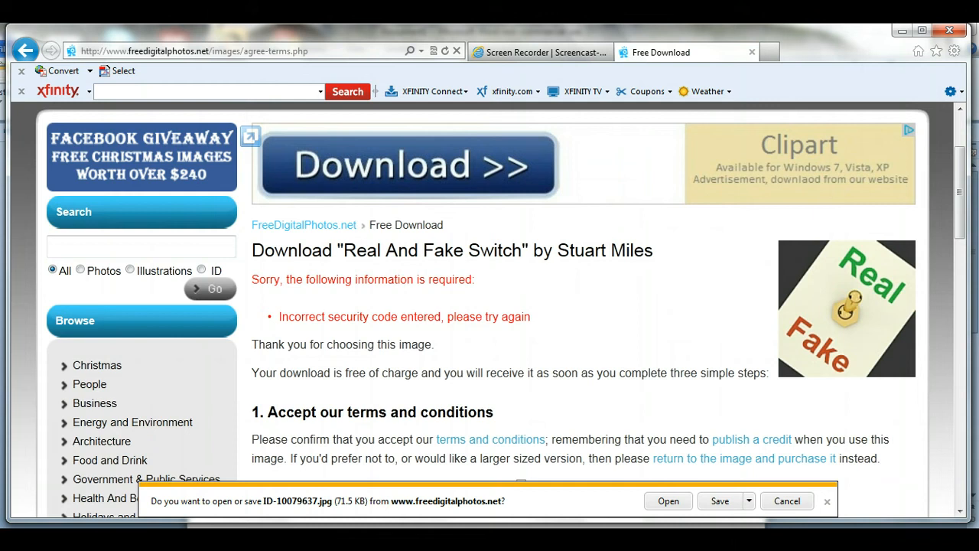
# - Choose Save as for the downloaded ID-10079637.jpg from the notification bar
pyautogui.click(746, 500)
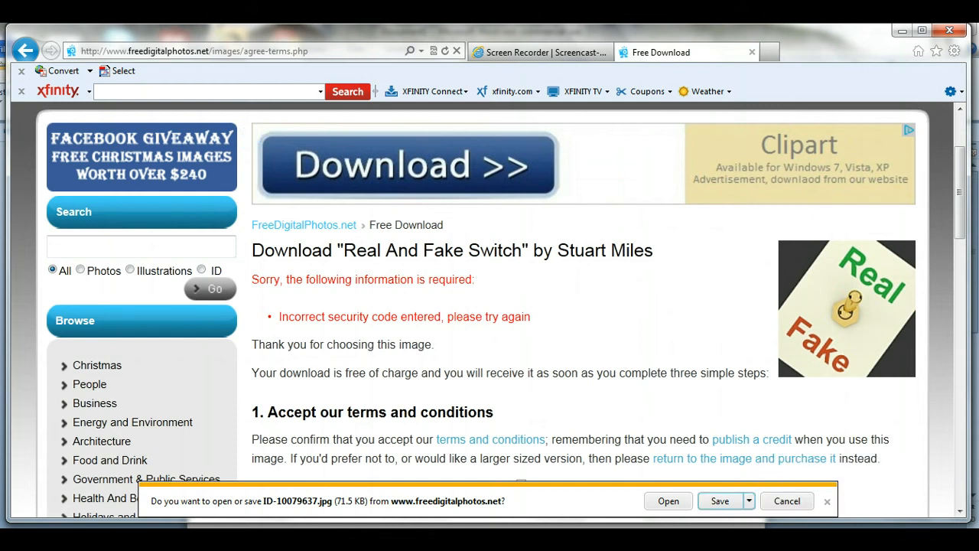
pyautogui.click(725, 501)
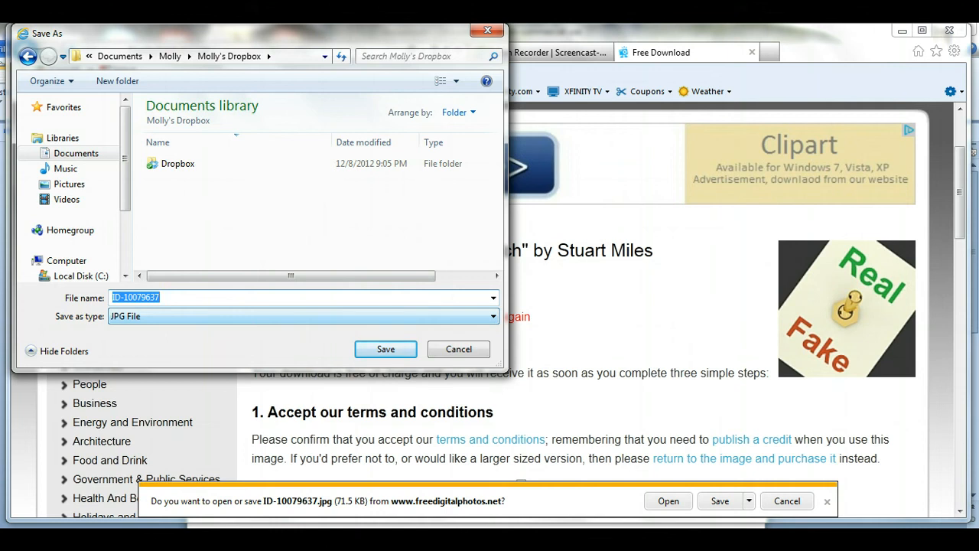
# - Save the image as 'Authentic Message - Real and Fake'
pyautogui.press('Delete')
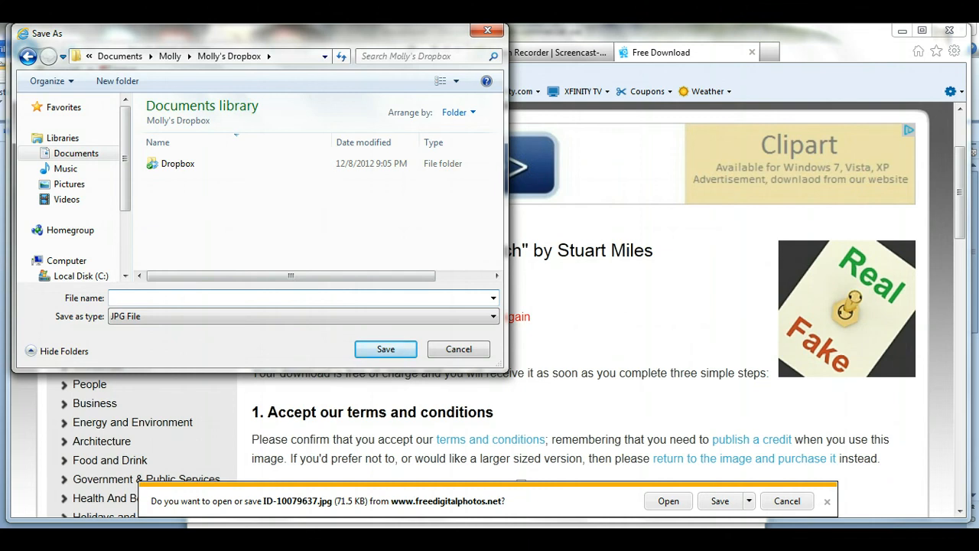
pyautogui.write('Authentic M')
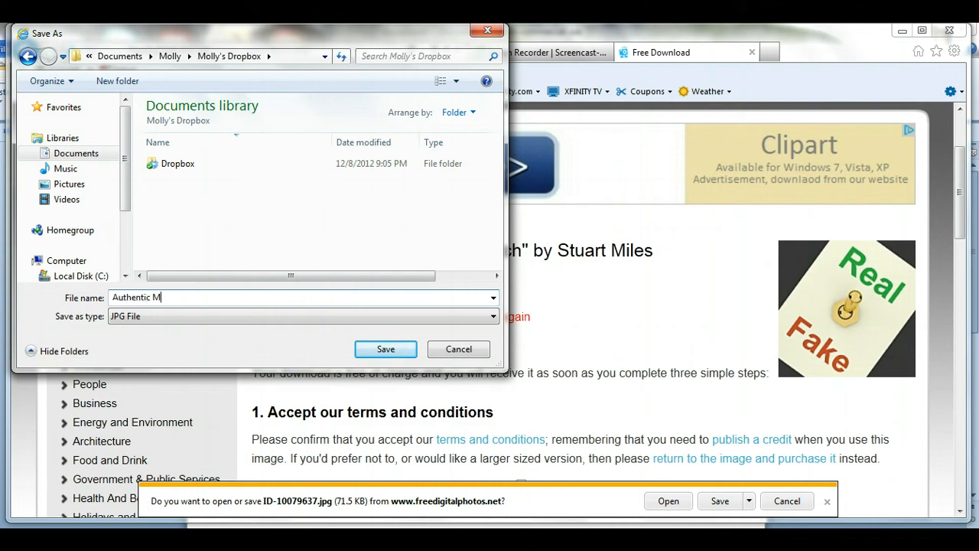
pyautogui.write('essage -')
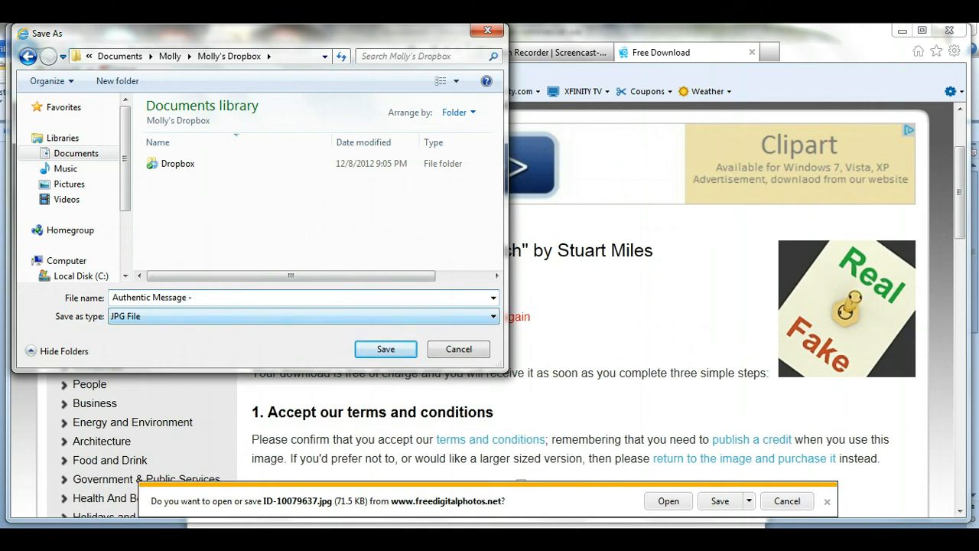
pyautogui.write('Real')
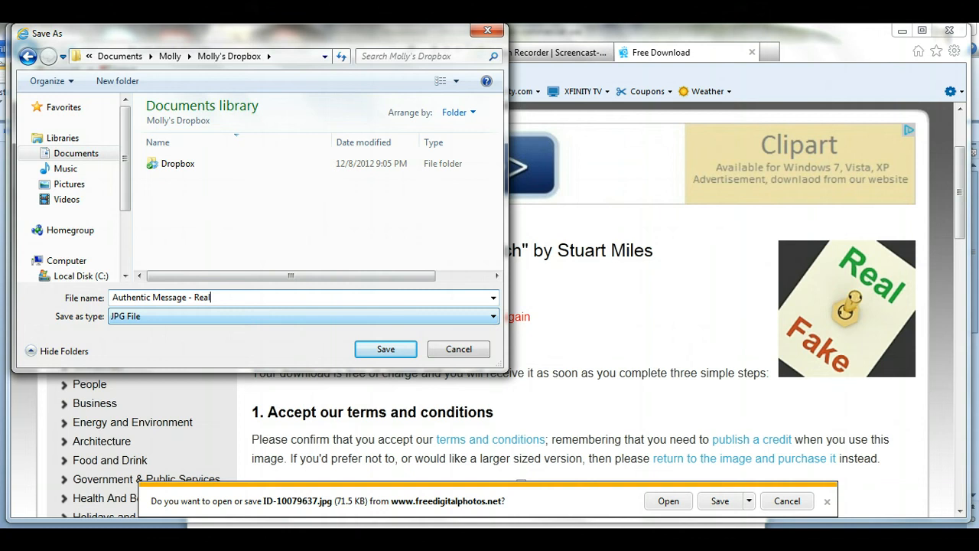
pyautogui.write('and FAc')
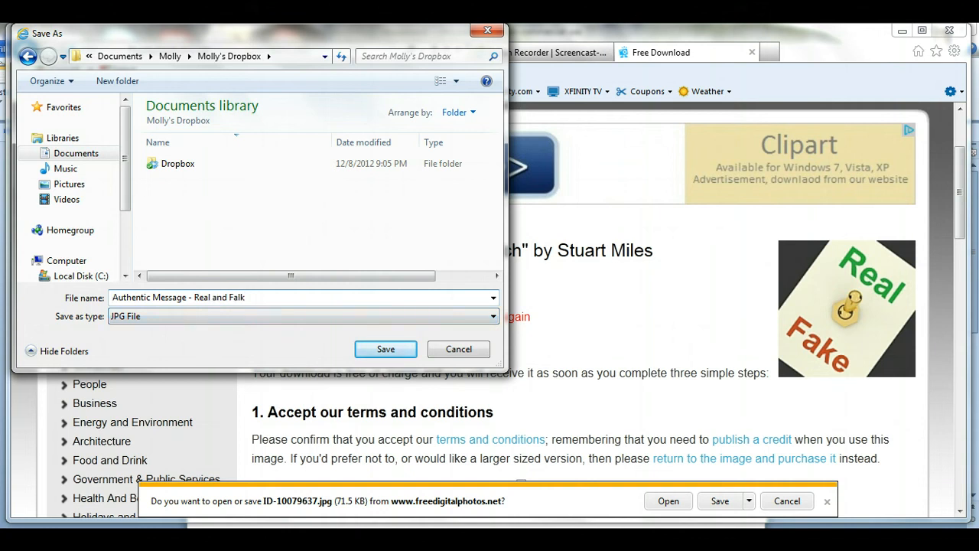
pyautogui.write('Fake')
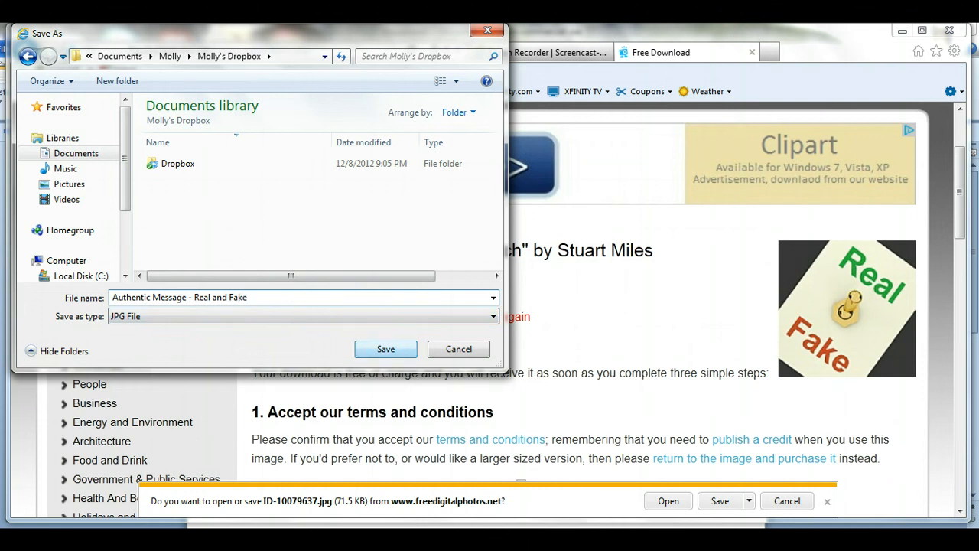
pyautogui.click(386, 349)
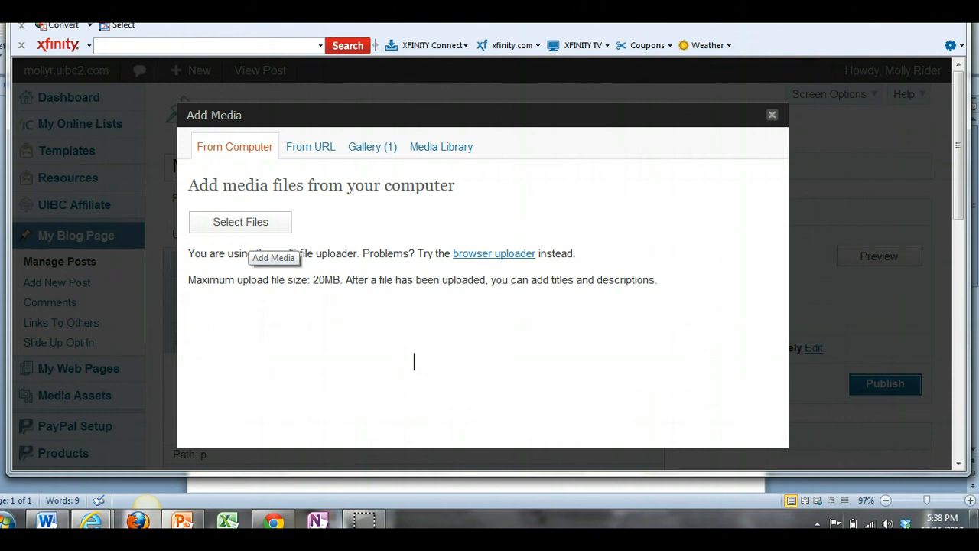
# - Upload 'Authentic Message - Real and Fake' through Select Files in Add Media
pyautogui.click(241, 222)
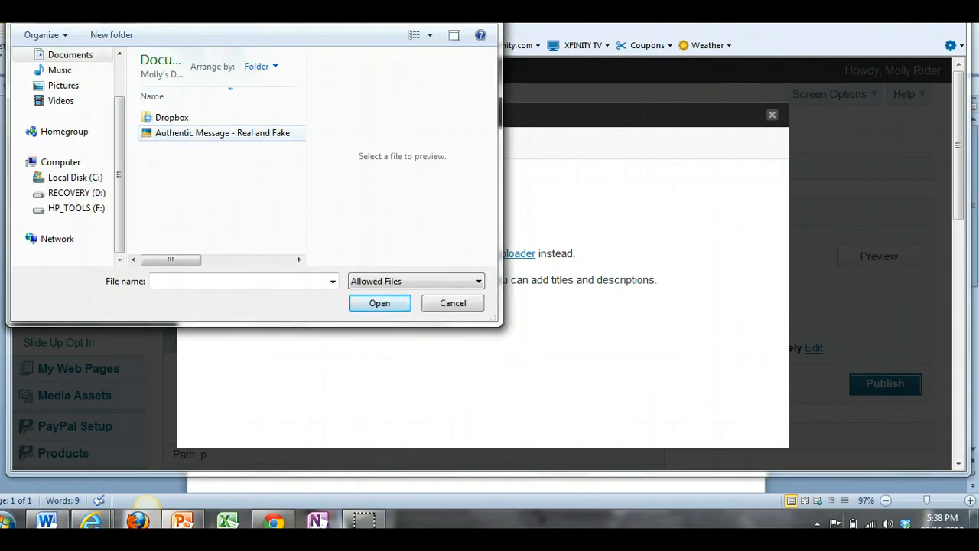
pyautogui.click(452, 303)
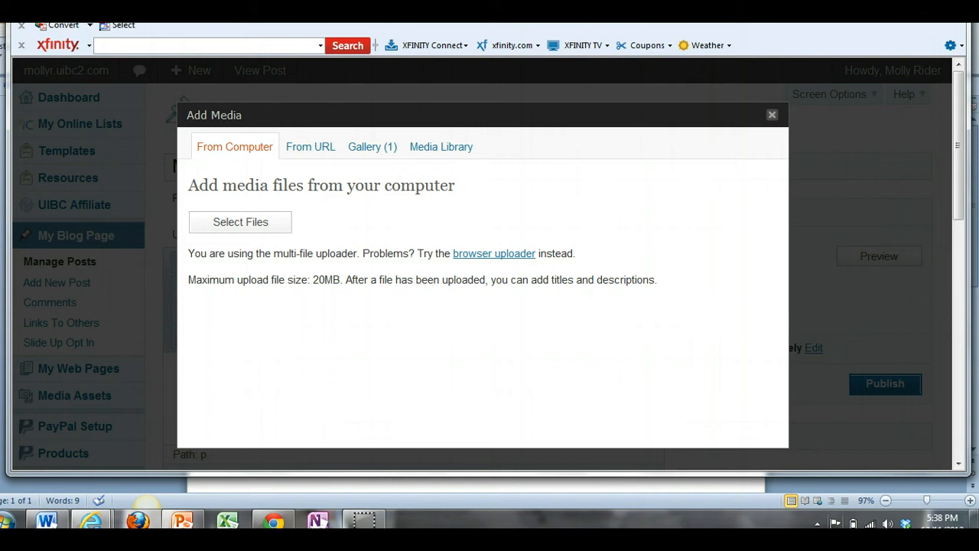
pyautogui.click(242, 222)
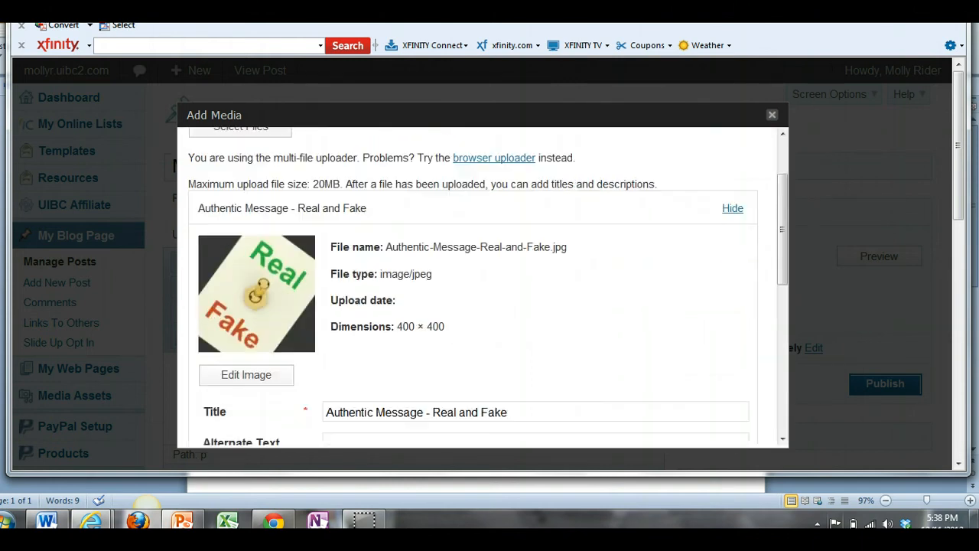
# - Select and copy the image title 'Authentic Message - Real and Fake'
pyautogui.scroll(-3)
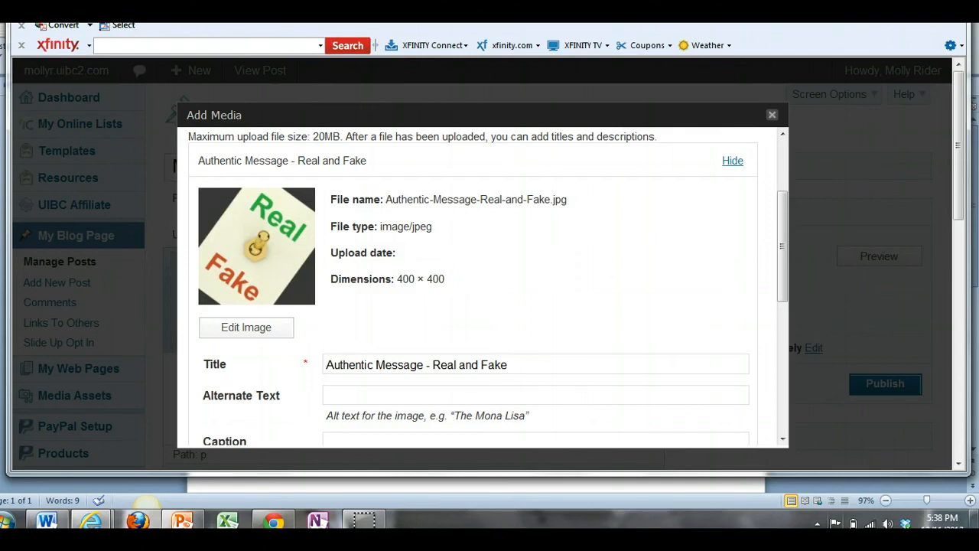
pyautogui.scroll(-3)
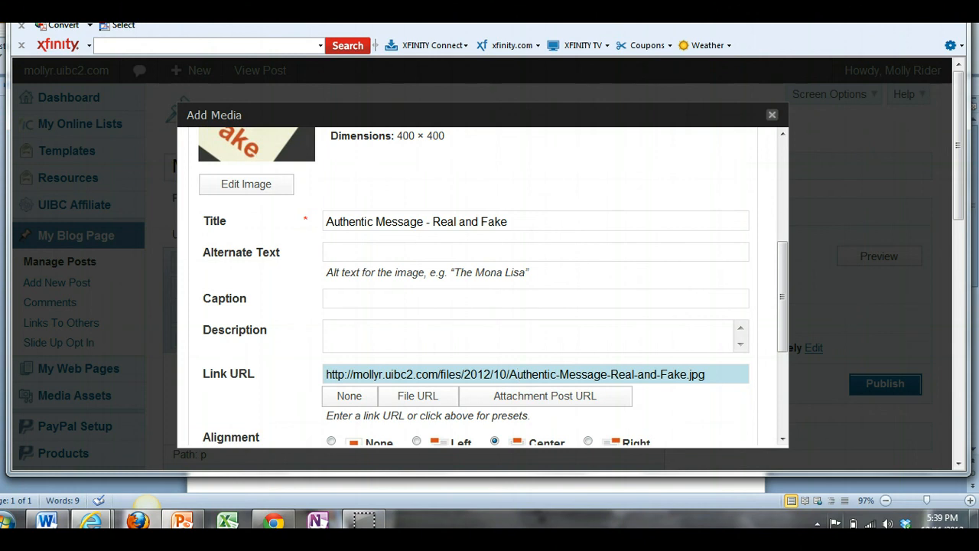
pyautogui.doubleClick(559, 374)
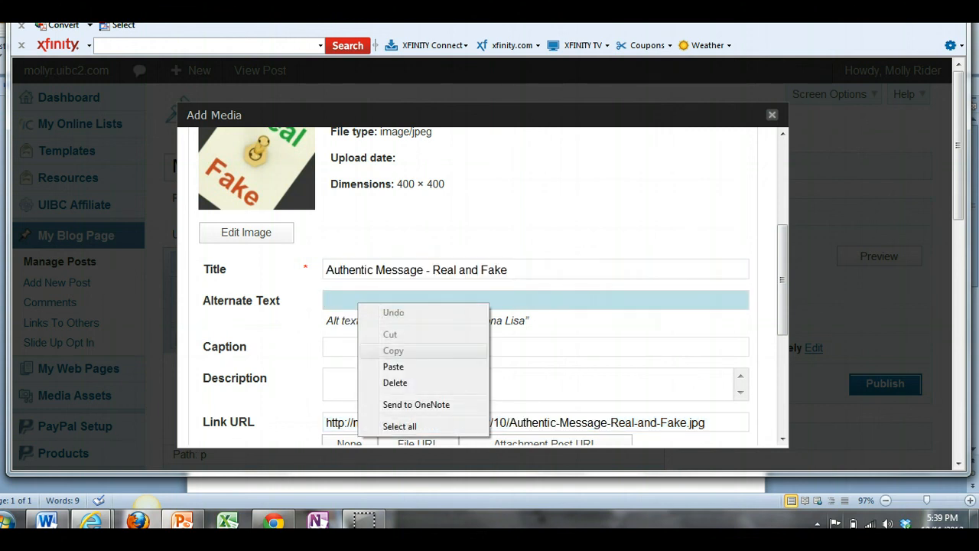
# - Paste the title into Alternate Text and append ' Switch'
pyautogui.click(393, 367)
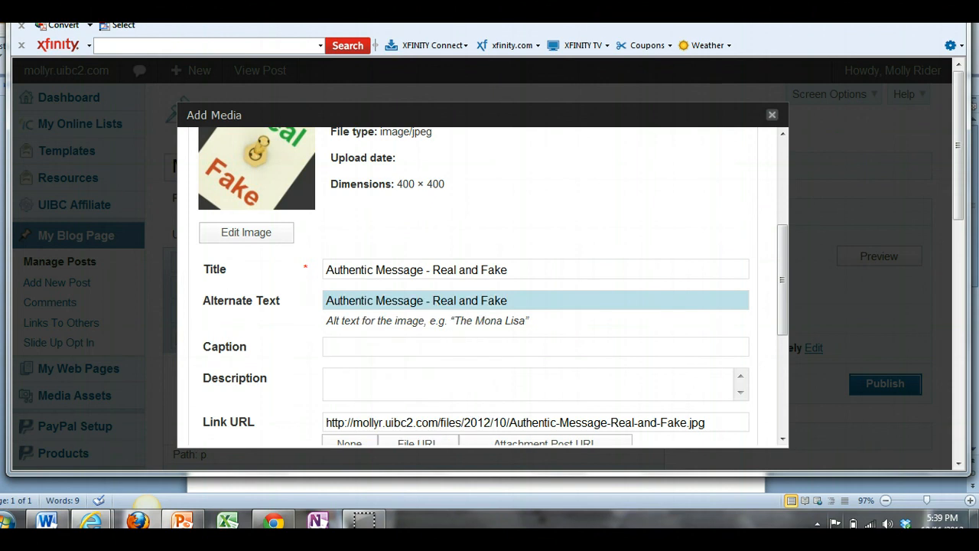
pyautogui.write('Switc')
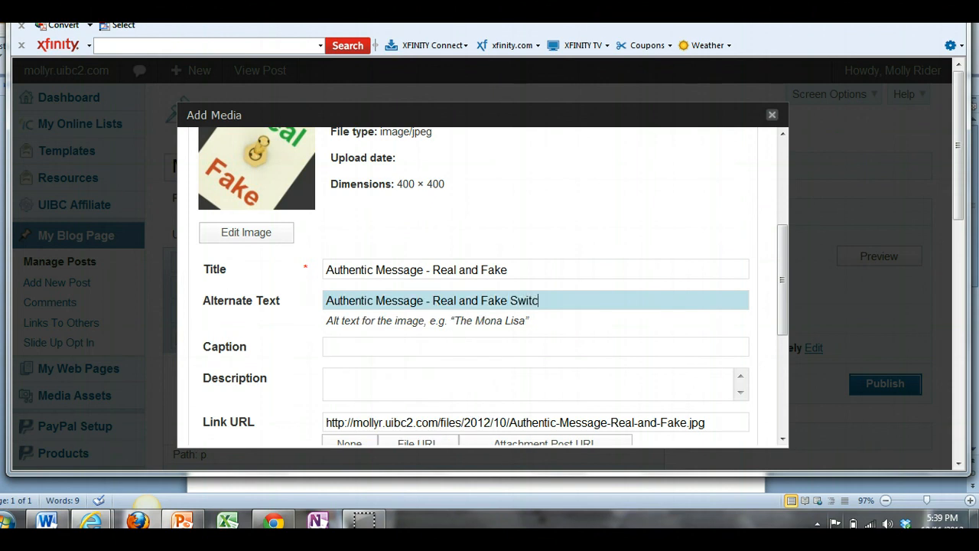
pyautogui.write('h')
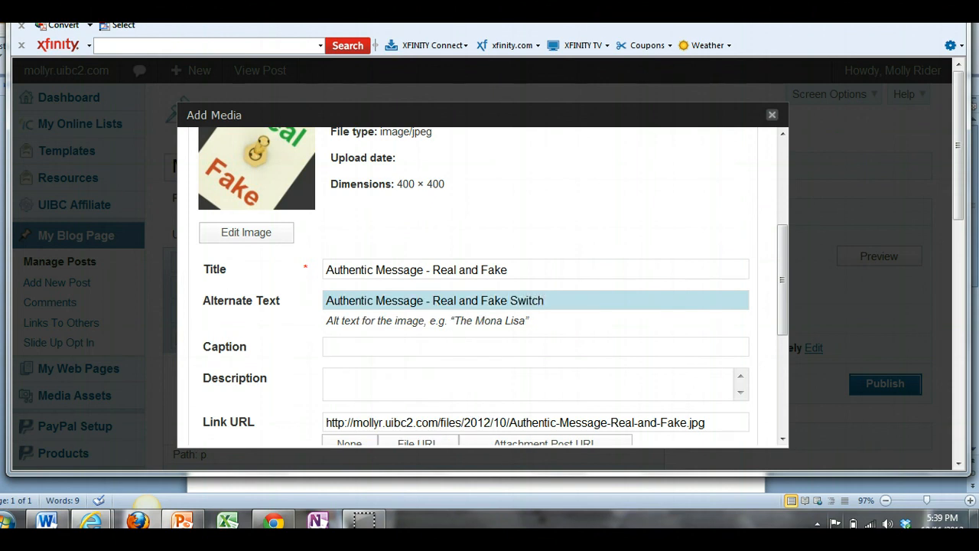
pyautogui.click(566, 300)
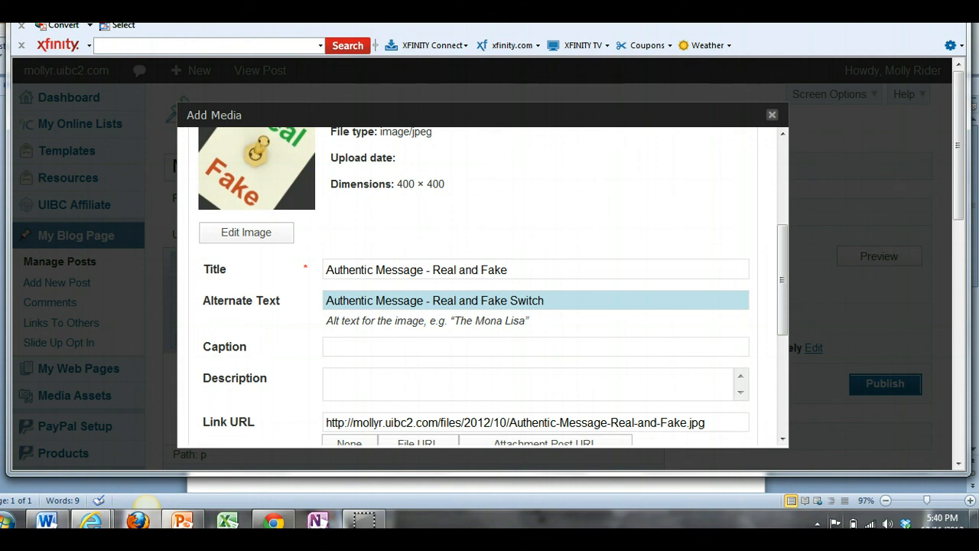
pyautogui.scroll(-3)
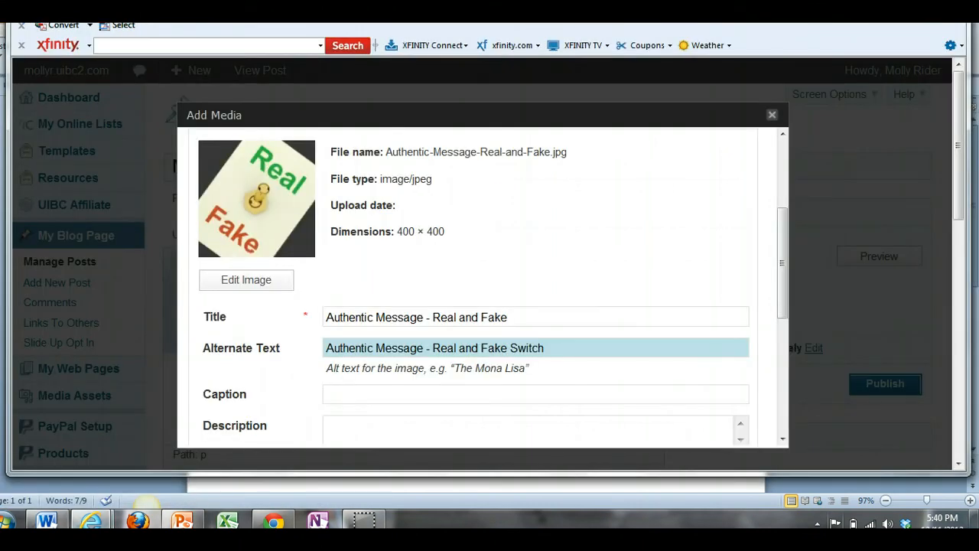
# - Credit 'Image courtesy of Stuart Miles / FreeDigitalPhotos.net' and insert the full-size image
pyautogui.scroll(-3)
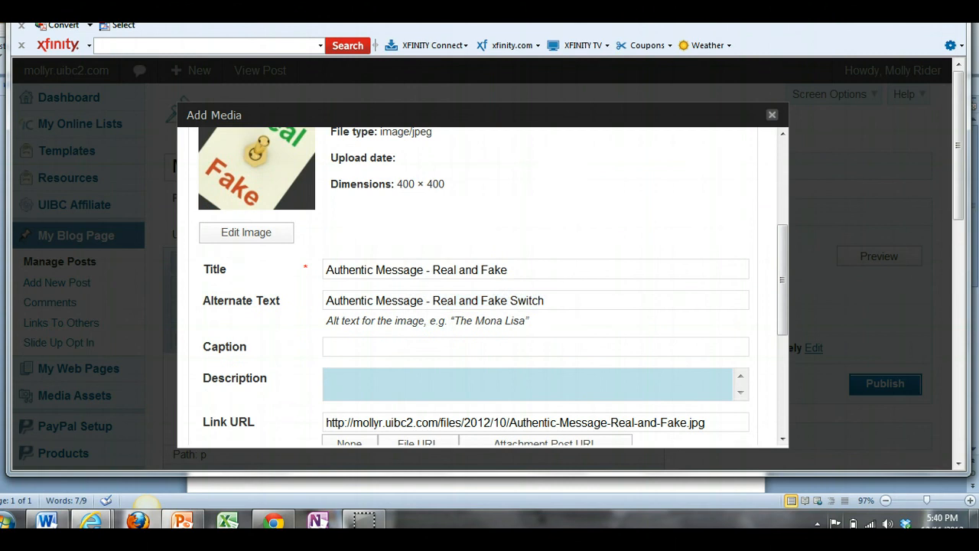
pyautogui.write('Image courtesy of Stuart Miles / FreeDigitalPhotos.net')
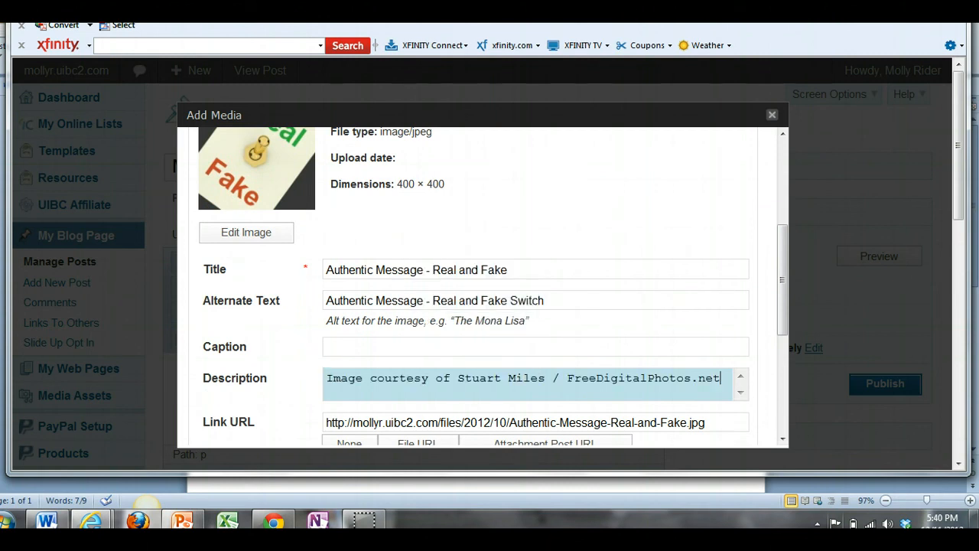
pyautogui.scroll(-3)
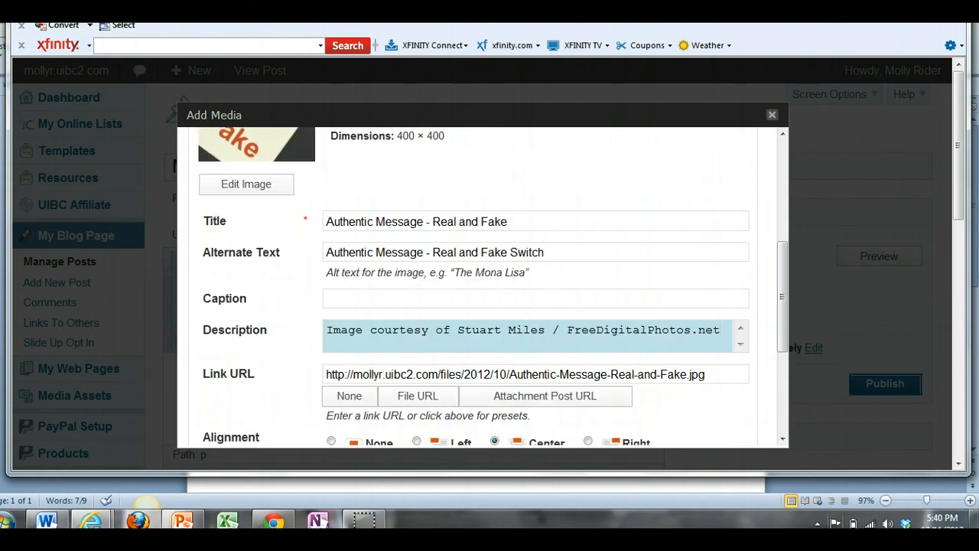
pyautogui.scroll(-3)
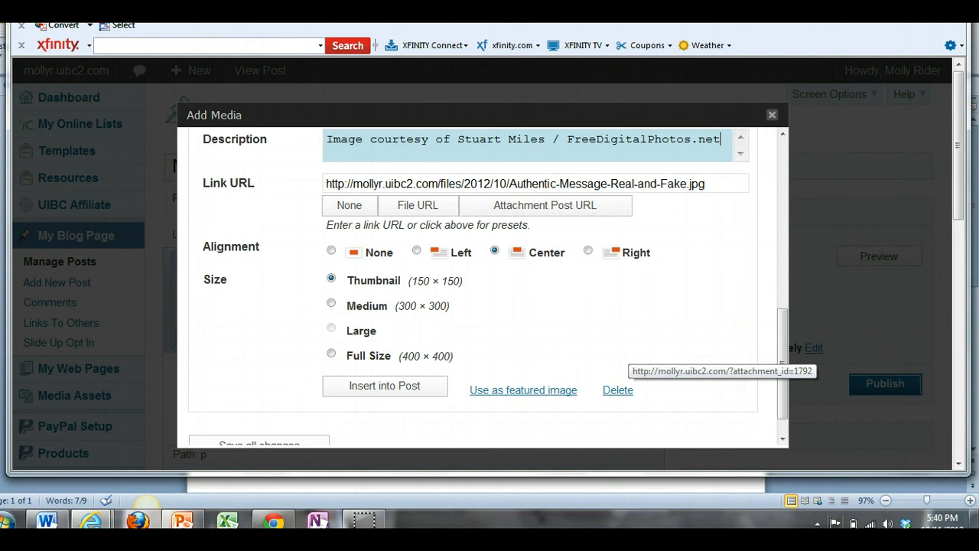
pyautogui.click(331, 353)
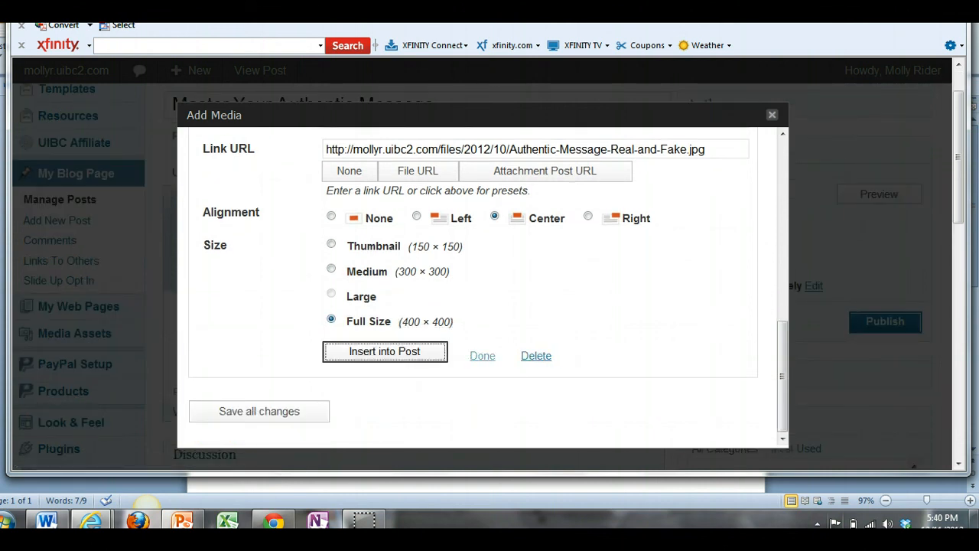
pyautogui.click(385, 351)
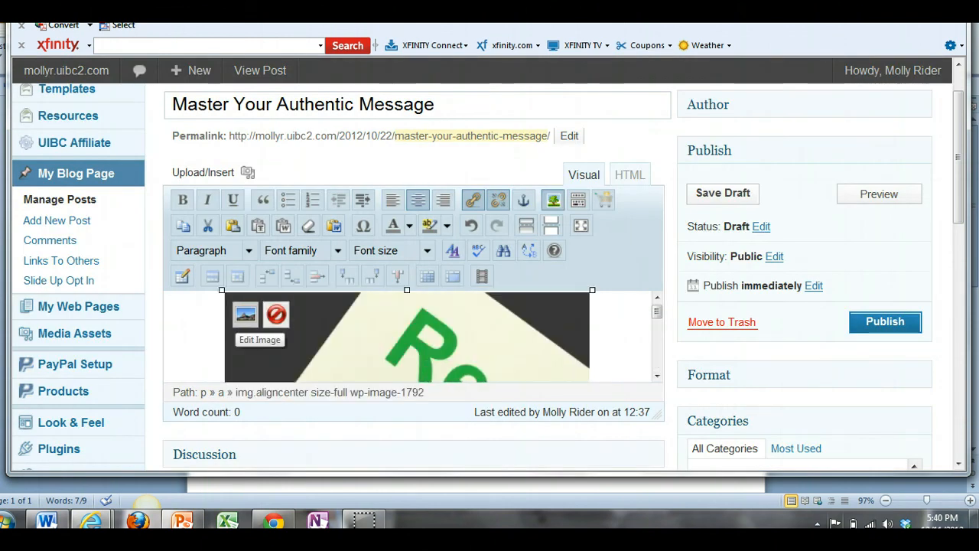
pyautogui.click(245, 314)
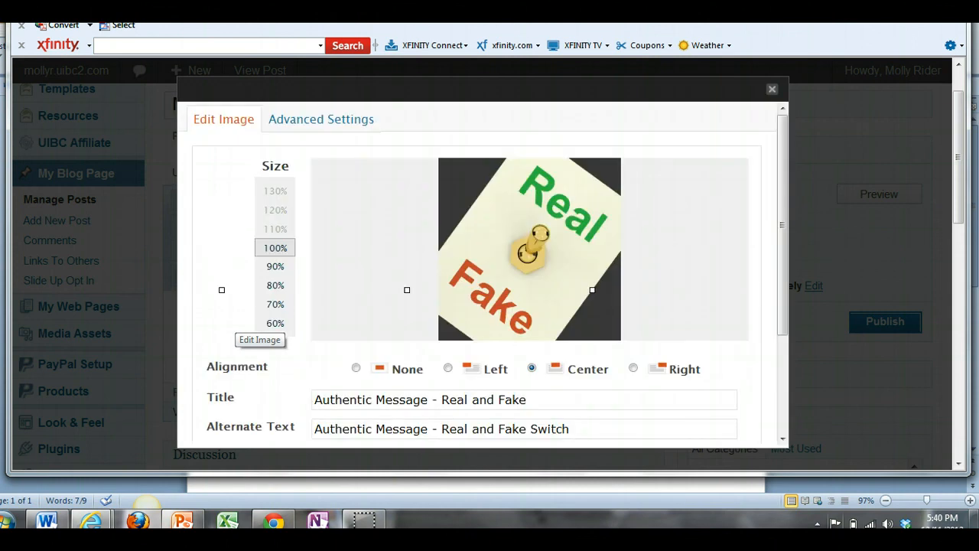
pyautogui.scroll(-3)
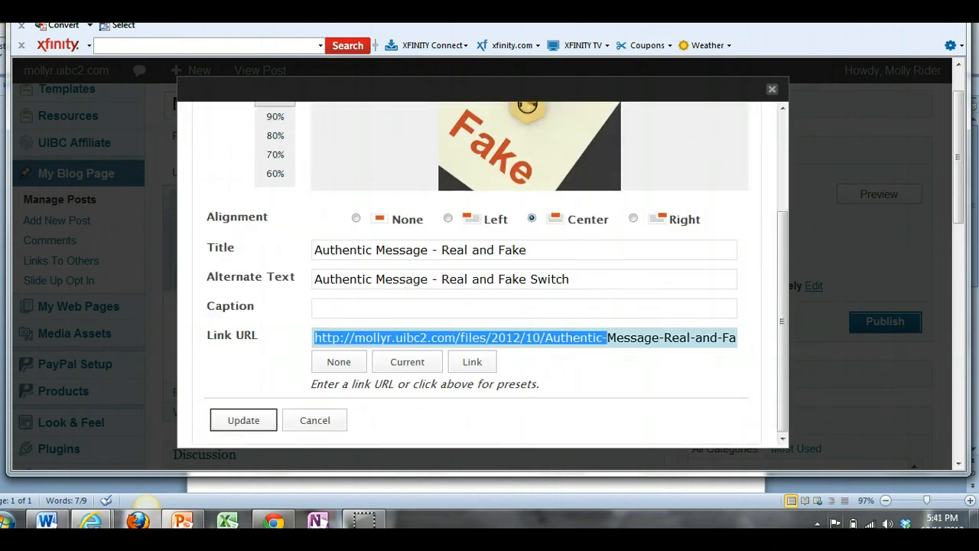
pyautogui.press('Delete')
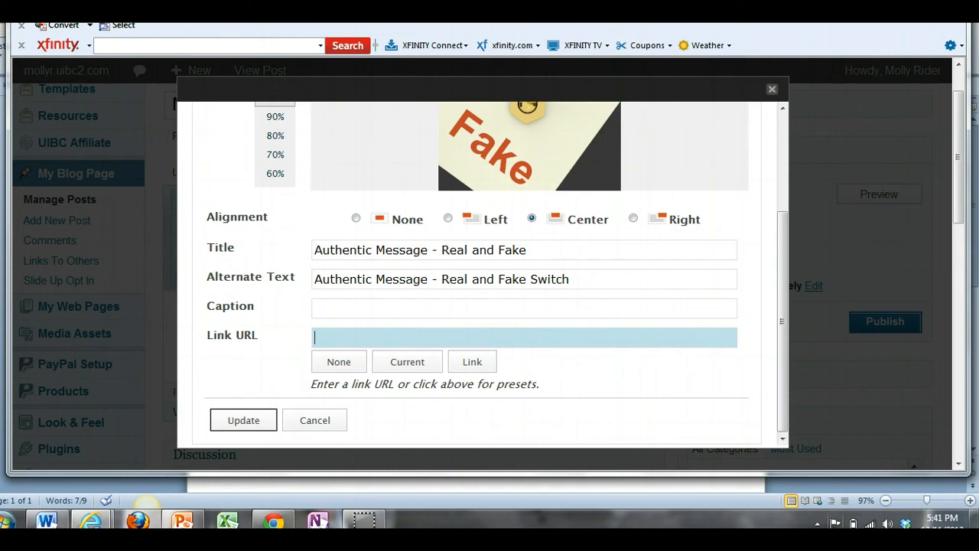
pyautogui.write('http://freedigit')
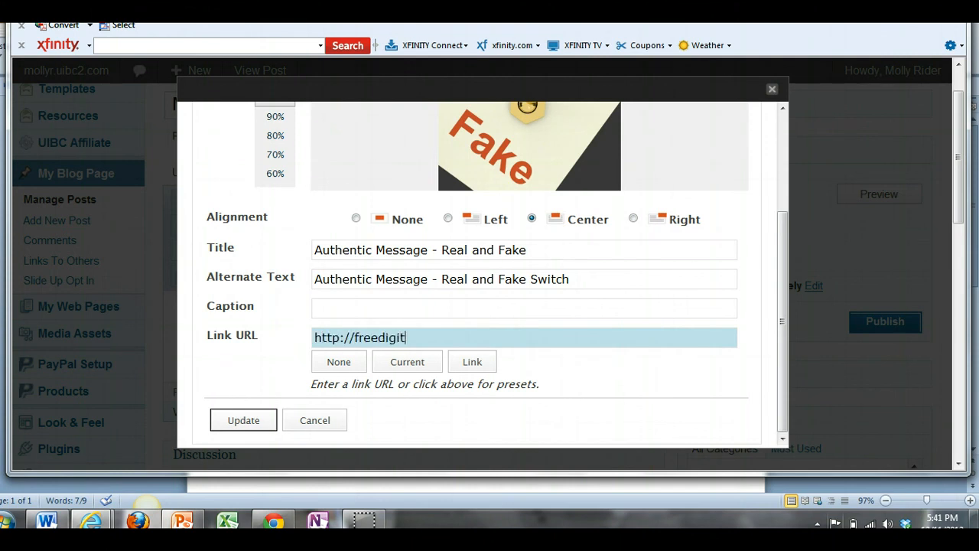
pyautogui.write('alphotos.')
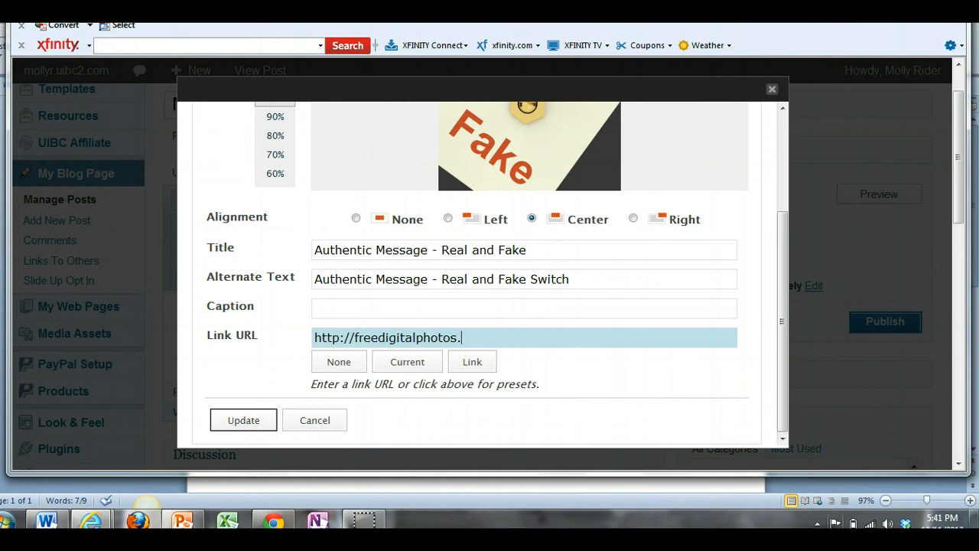
pyautogui.write('net')
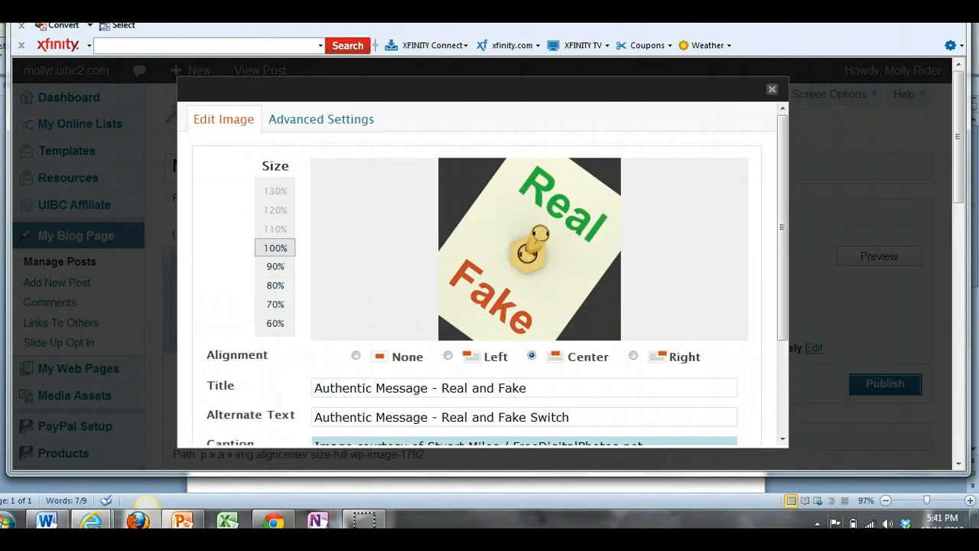
# - Tick 'Open link in a new window' under Advanced Link Settings
pyautogui.click(321, 118)
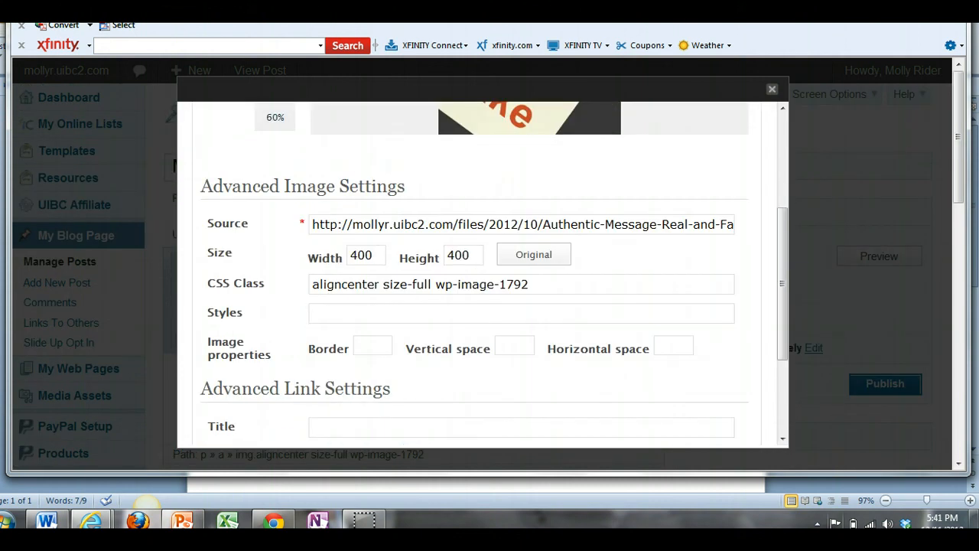
pyautogui.scroll(-3)
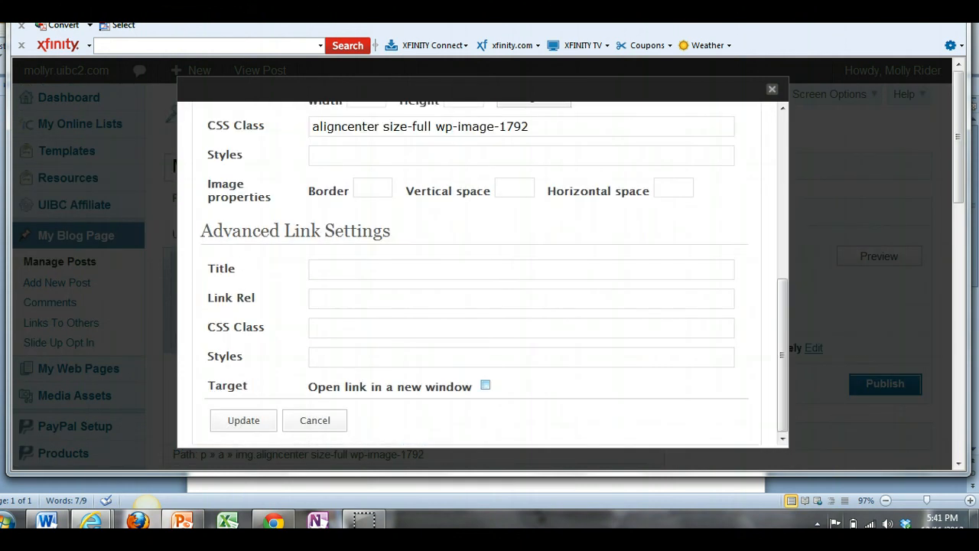
pyautogui.click(485, 386)
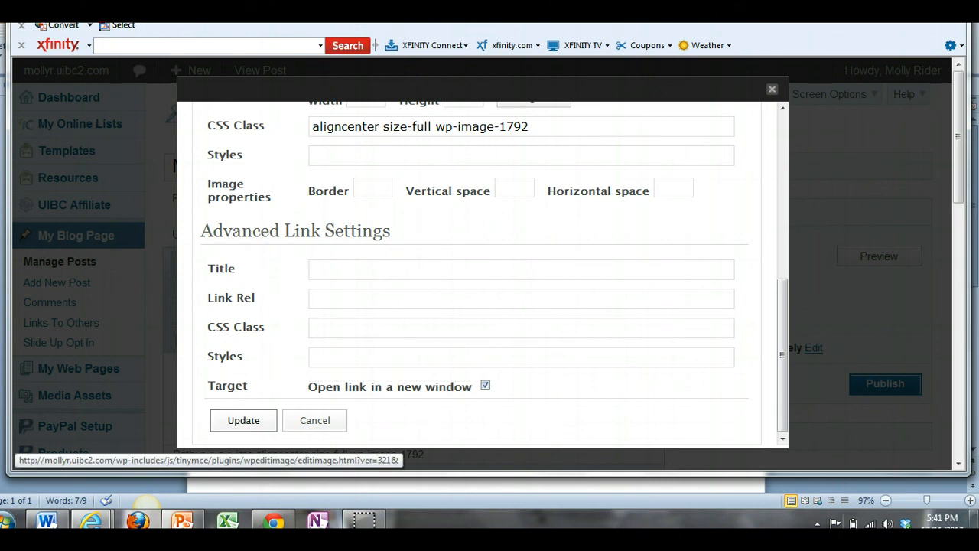